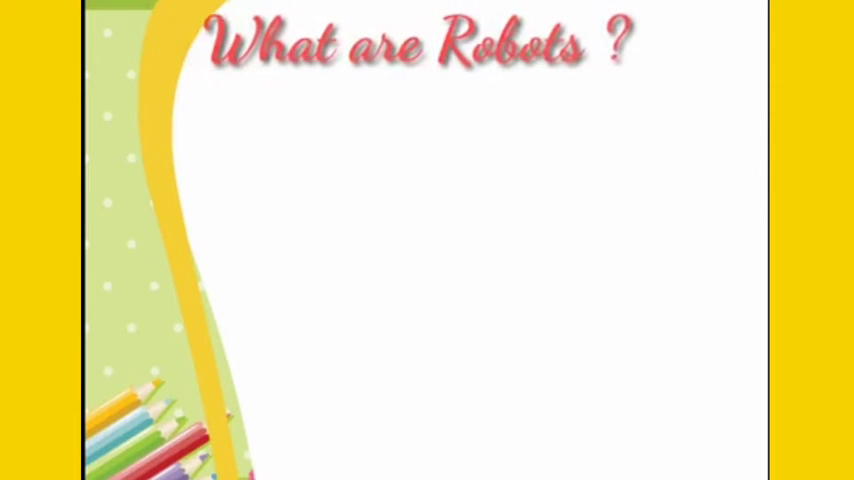
type("R")
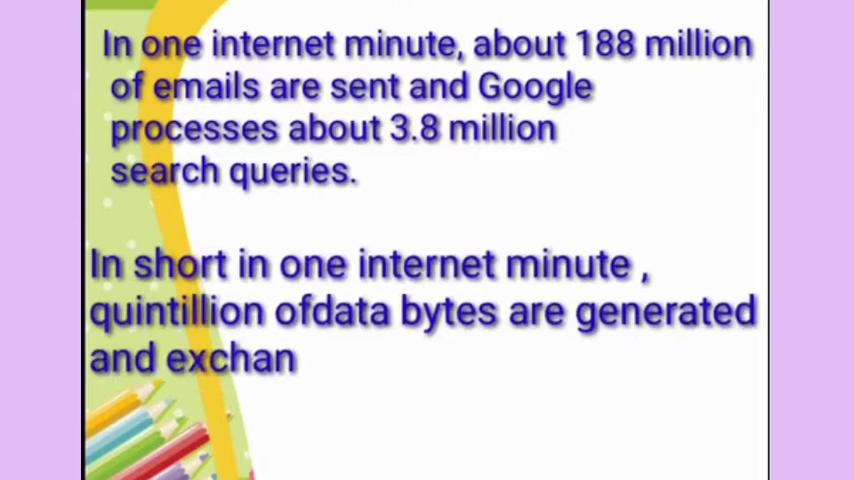
type("ged ove the internet")
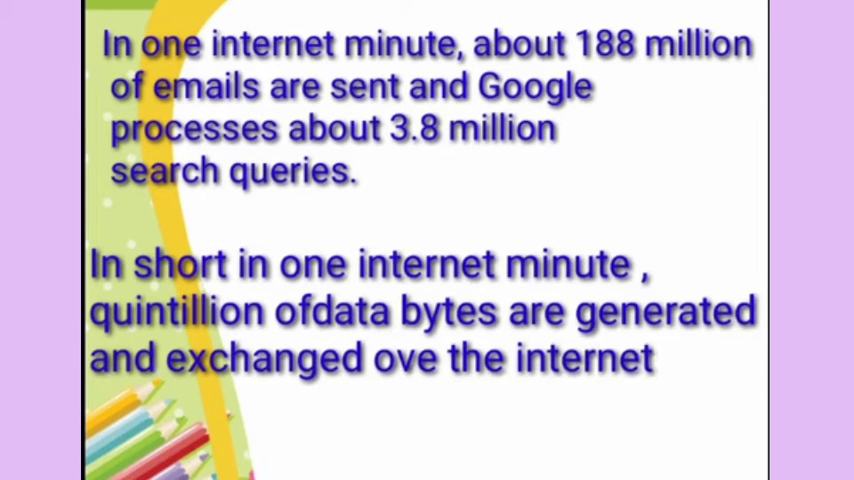